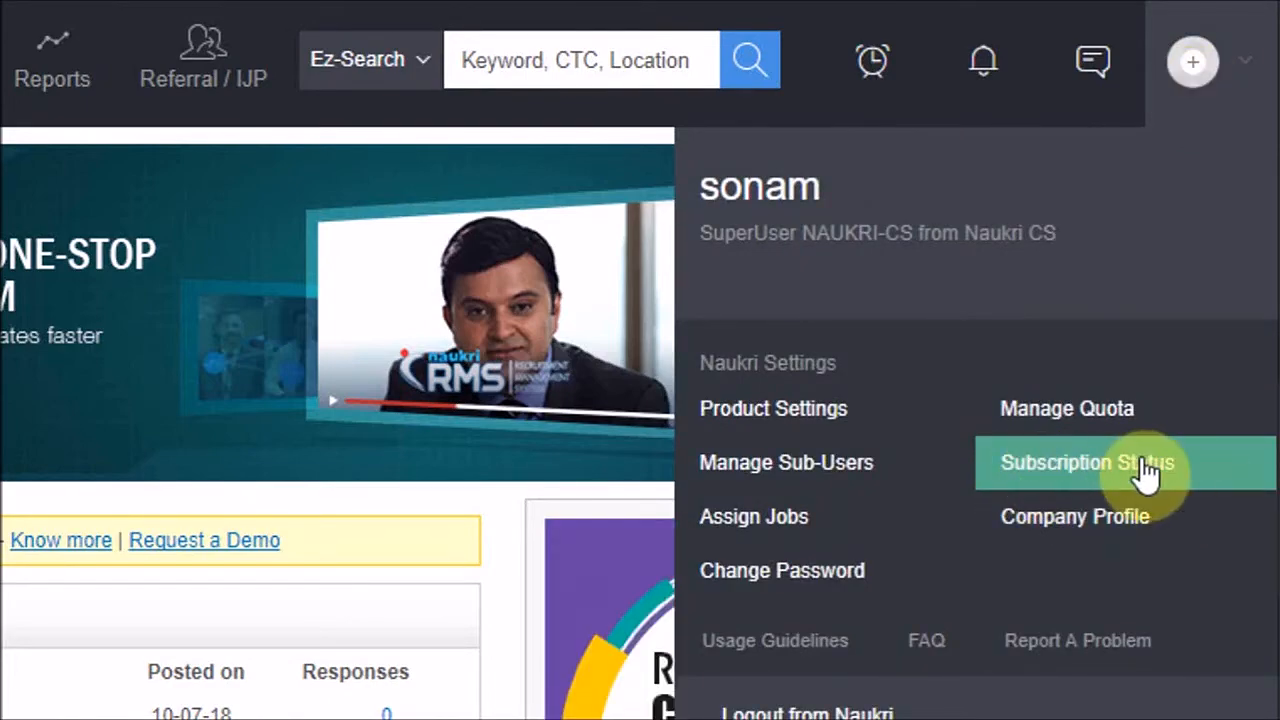
Review the Subscription Status transactions, then return to the recruiter home page via the naukri.com logo
left_click(1107, 464)
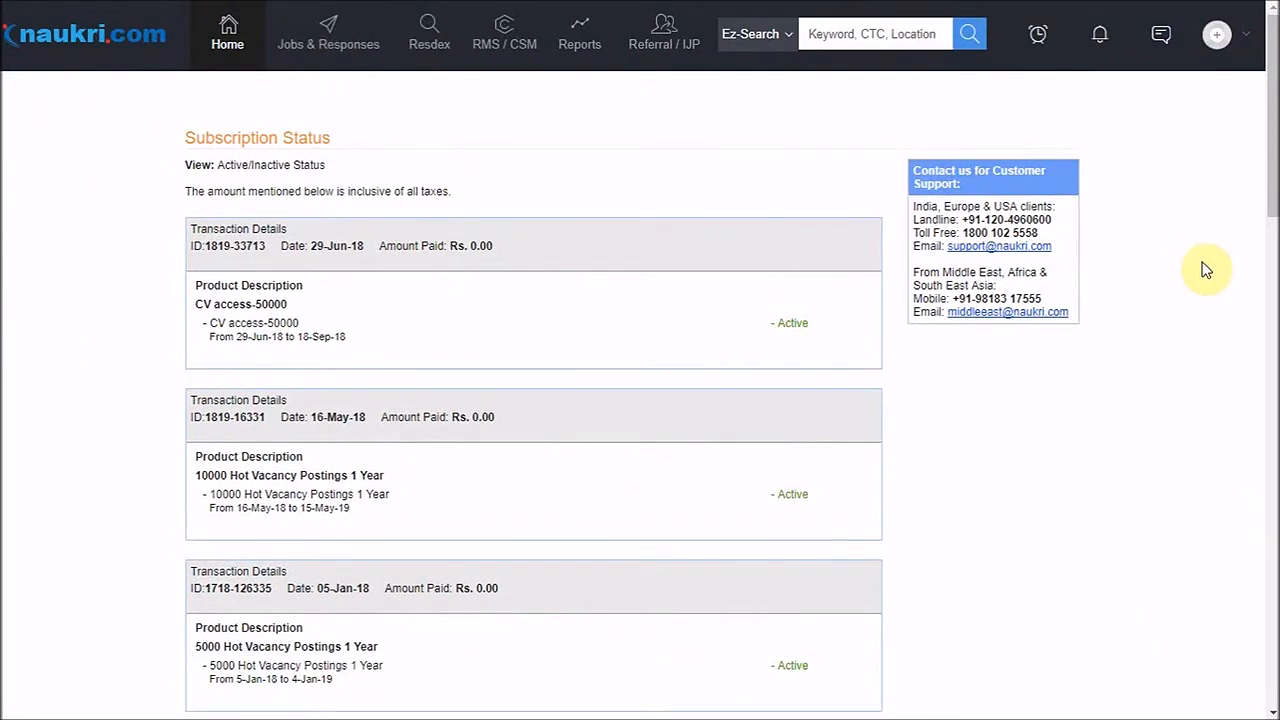
mouse_move(107, 596)
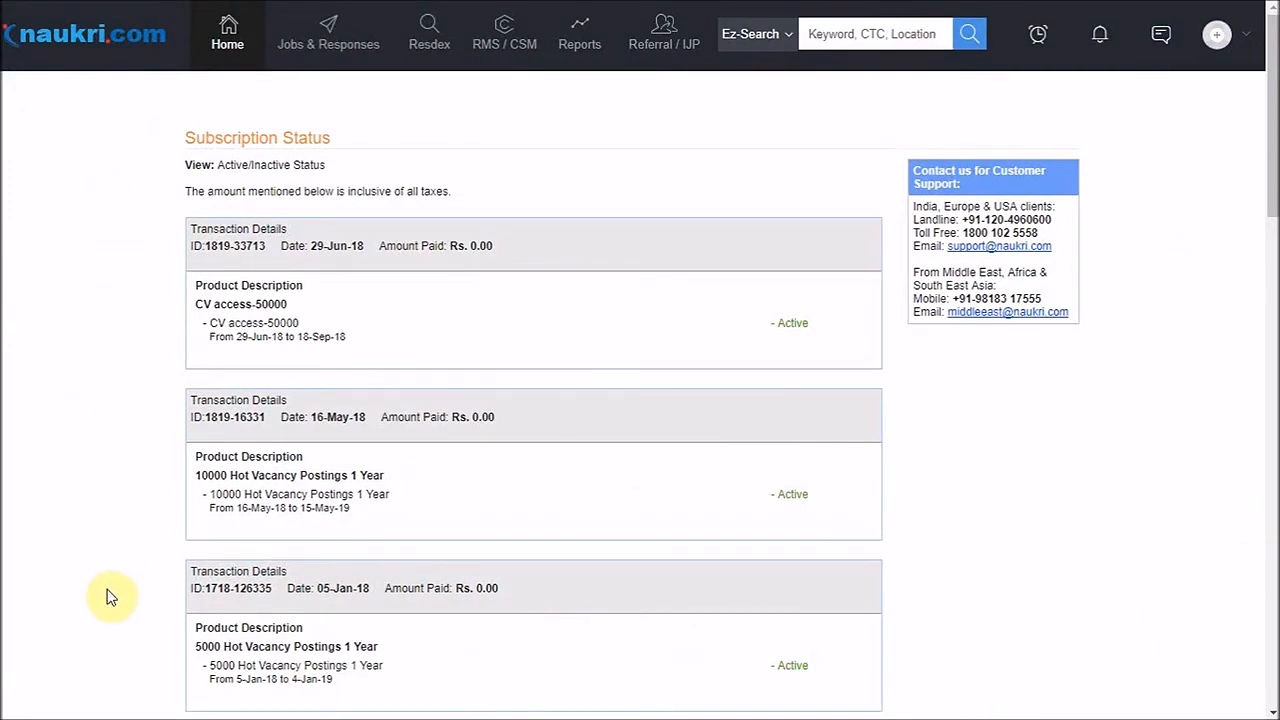
mouse_move(278, 262)
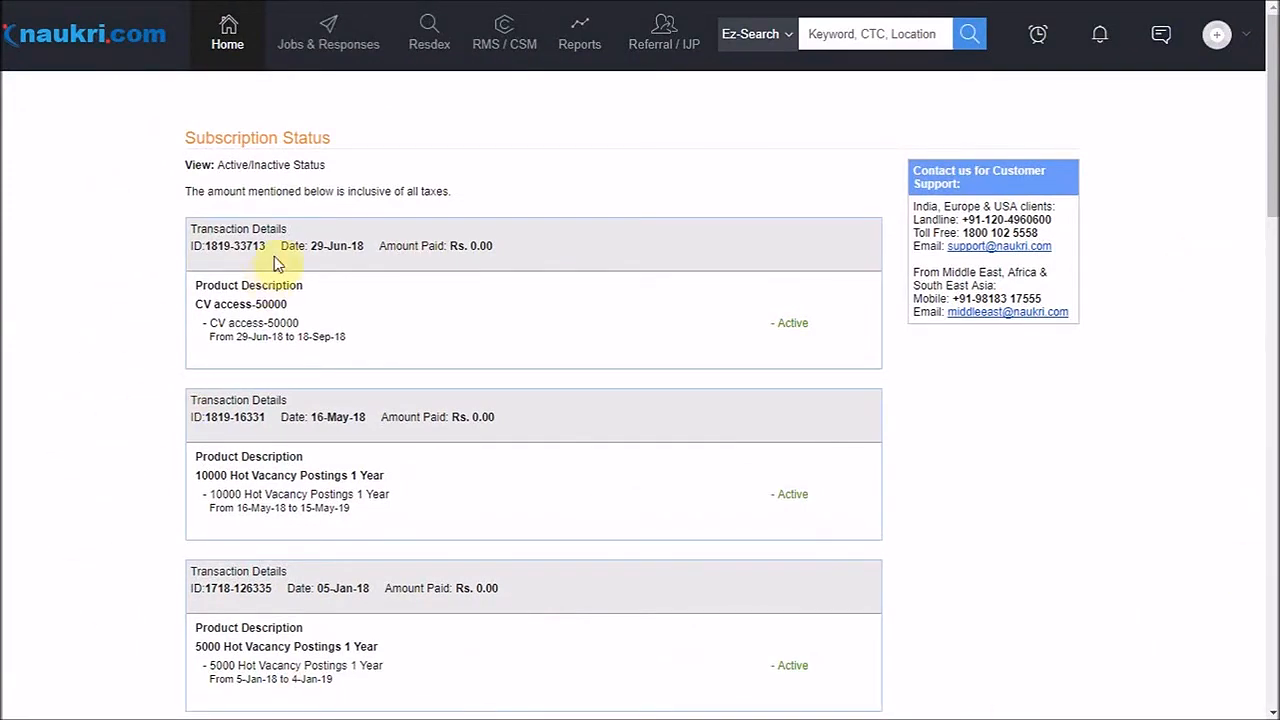
mouse_move(407, 389)
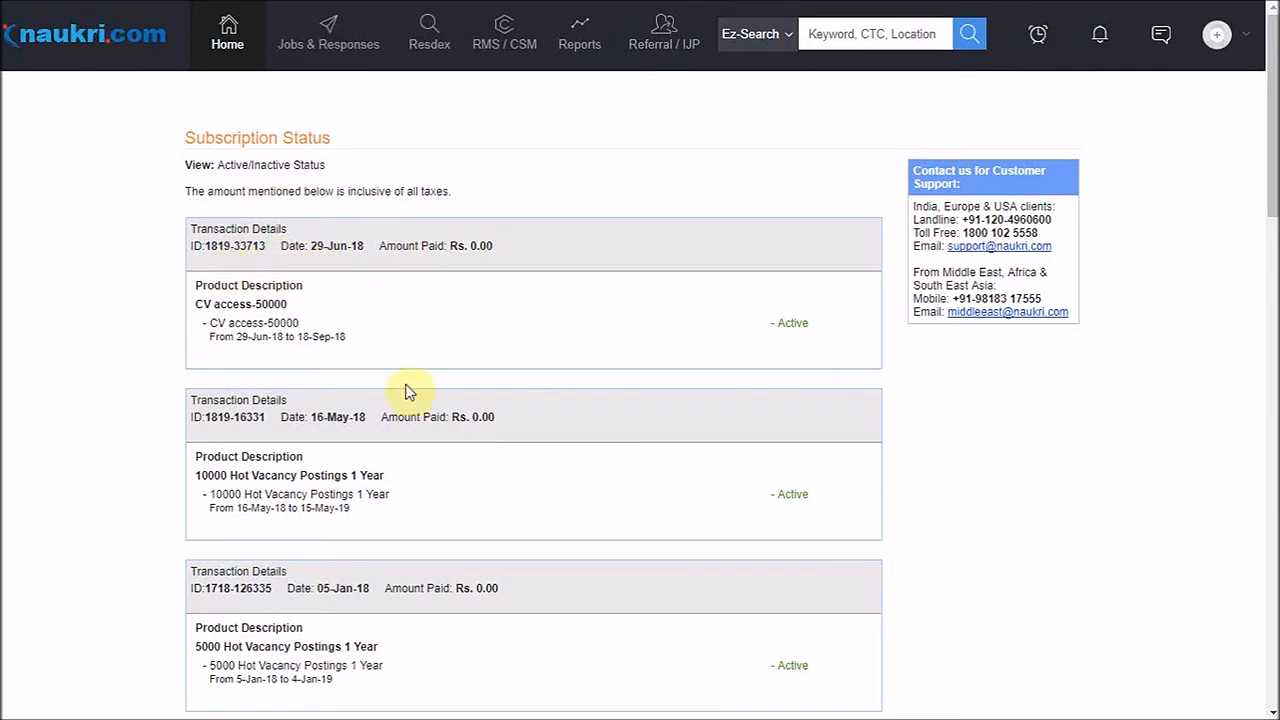
mouse_move(488, 370)
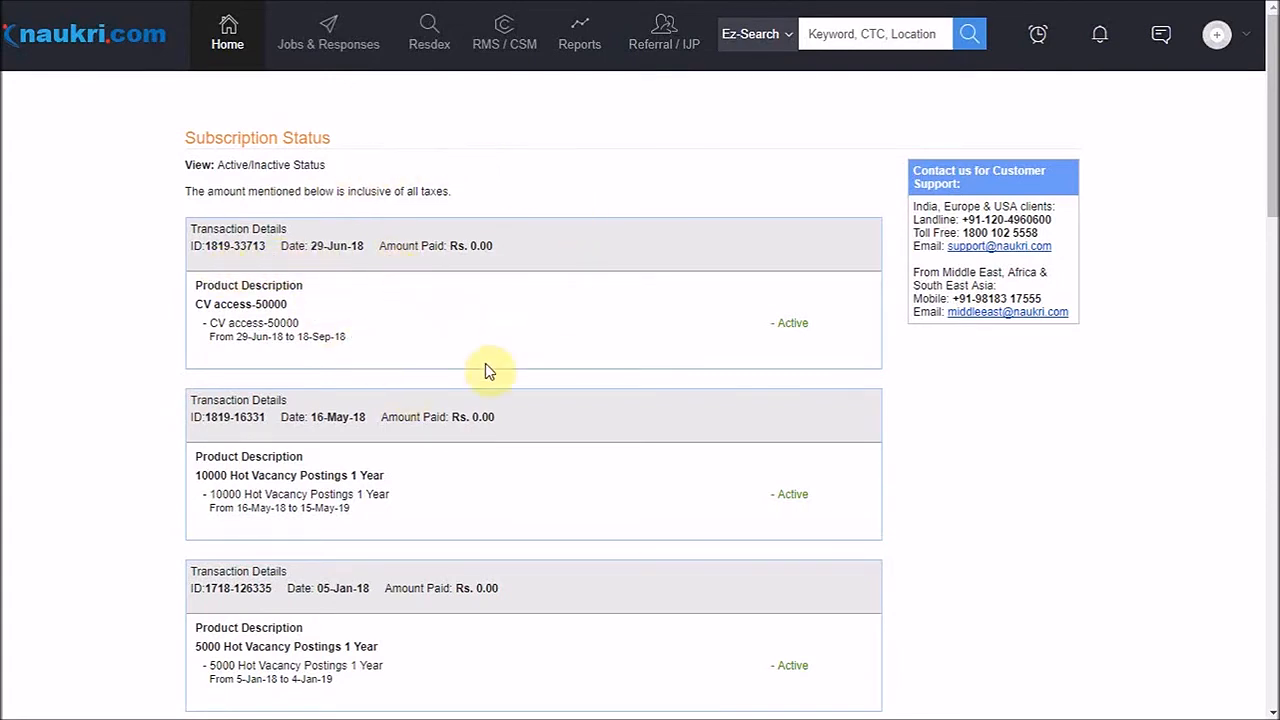
mouse_move(617, 306)
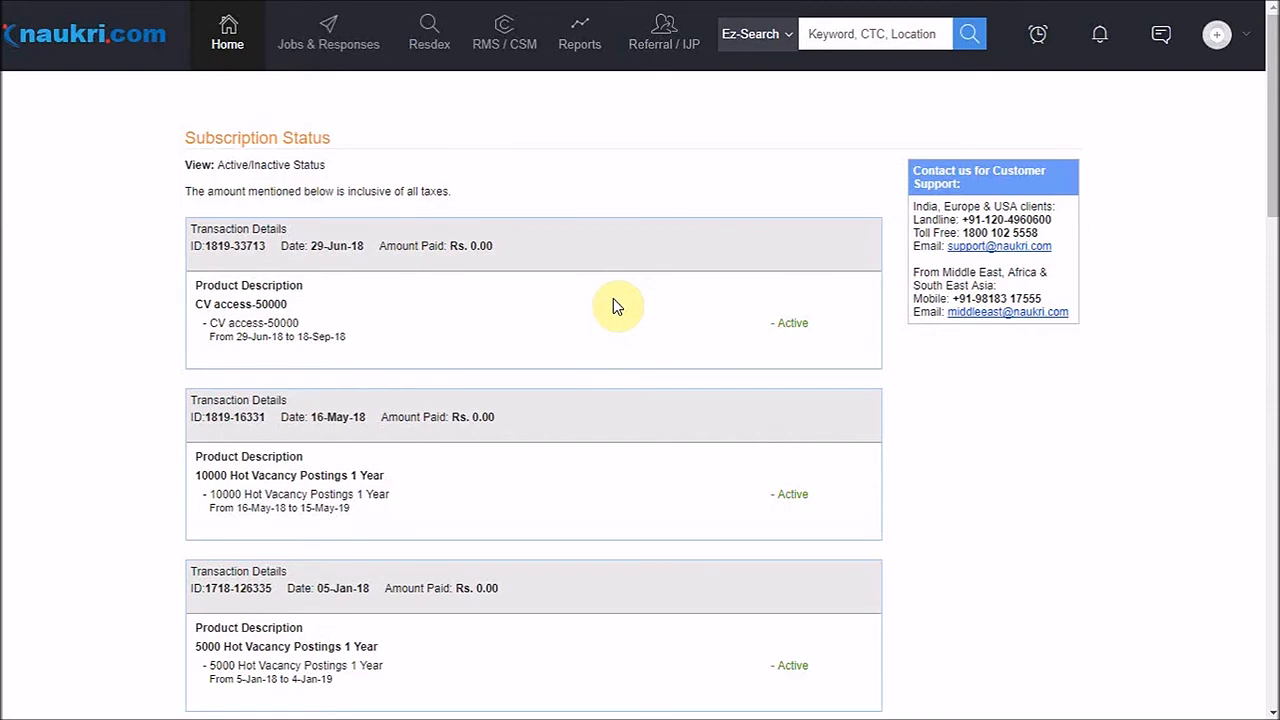
left_click(227, 45)
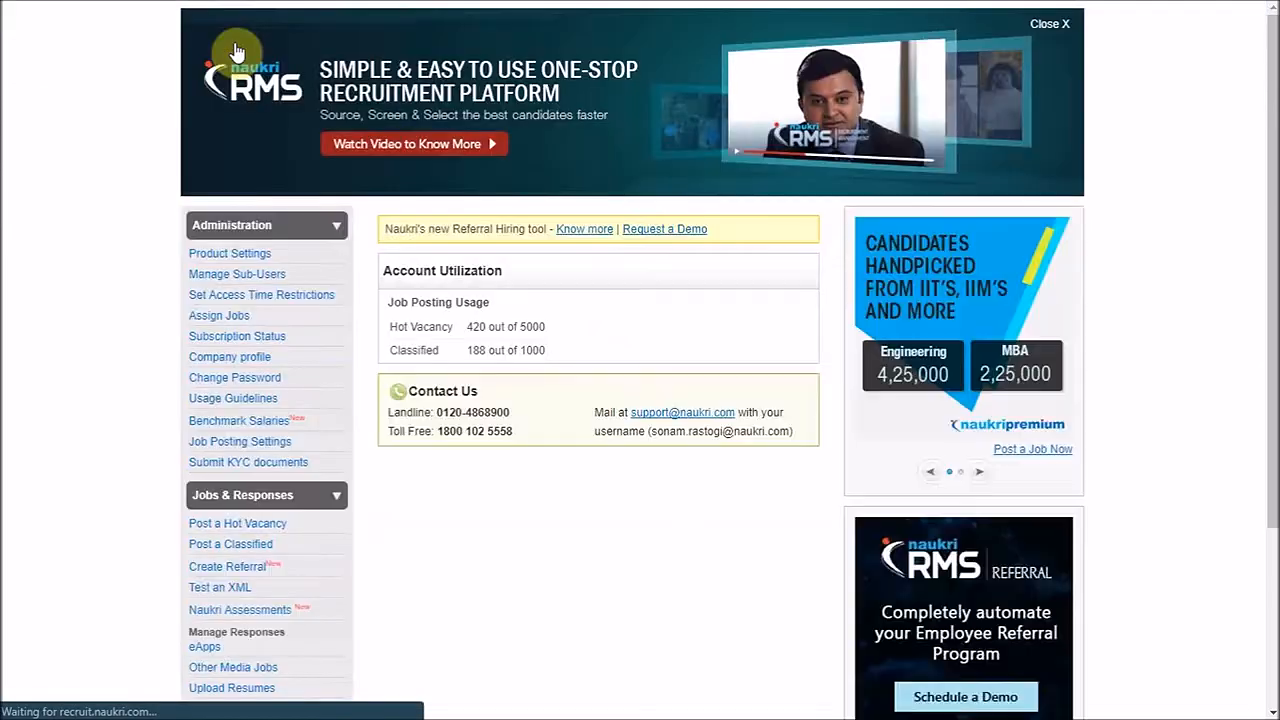